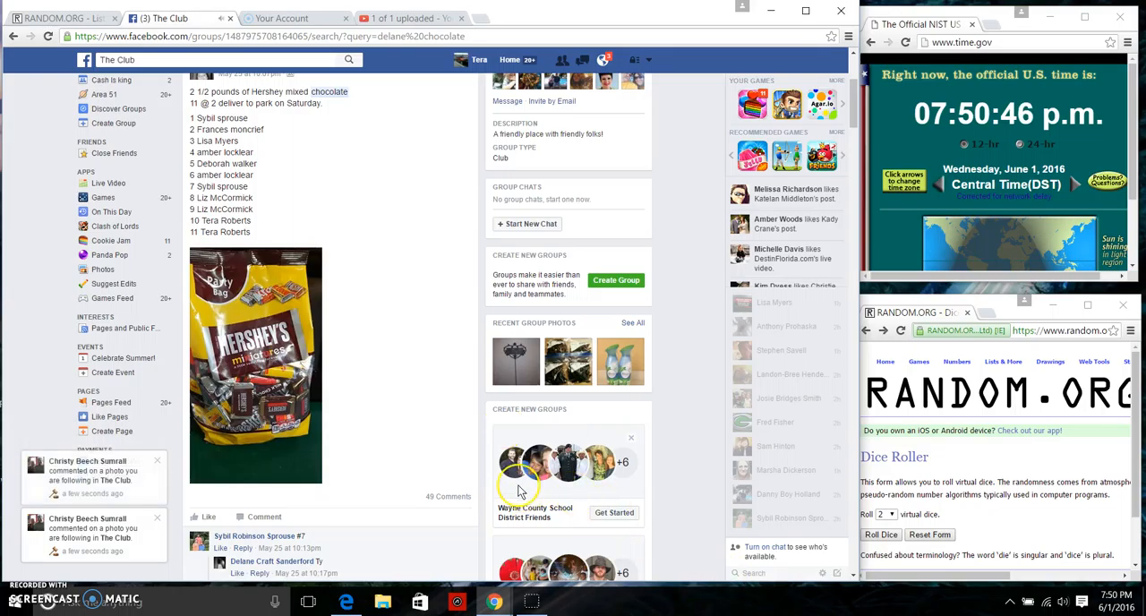
Post the comment "live" under the Hershey's chocolate post in The Club group
scroll(up, 3)
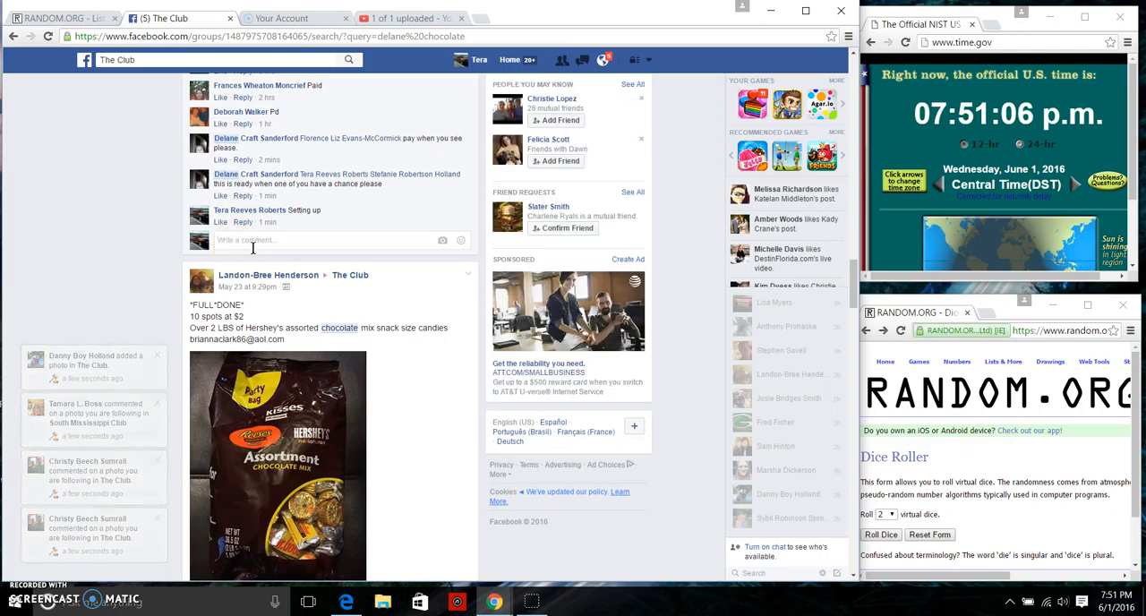
text(live)
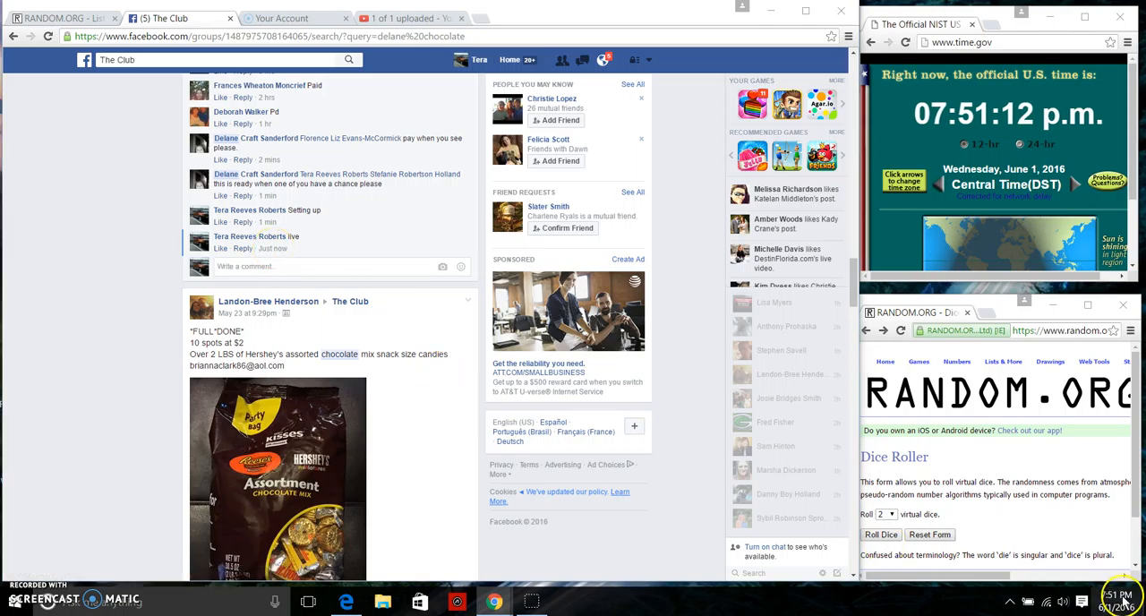
Check the taskbar date and time, then return to the List Randomizer with the eleven names
click(1099, 598)
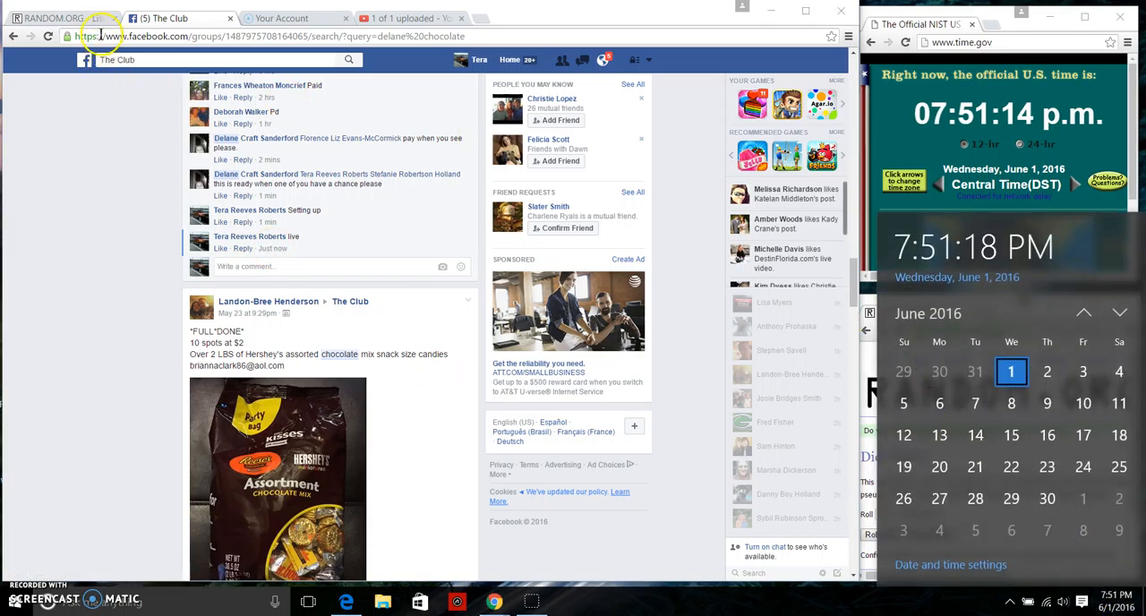
click(57, 18)
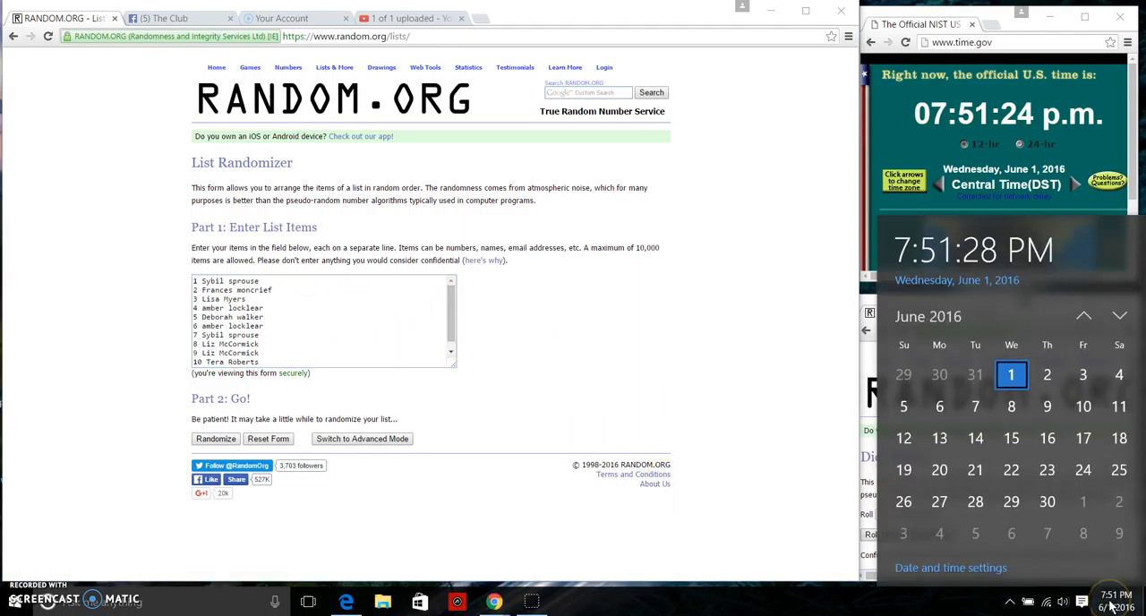
mouse_move(677, 344)
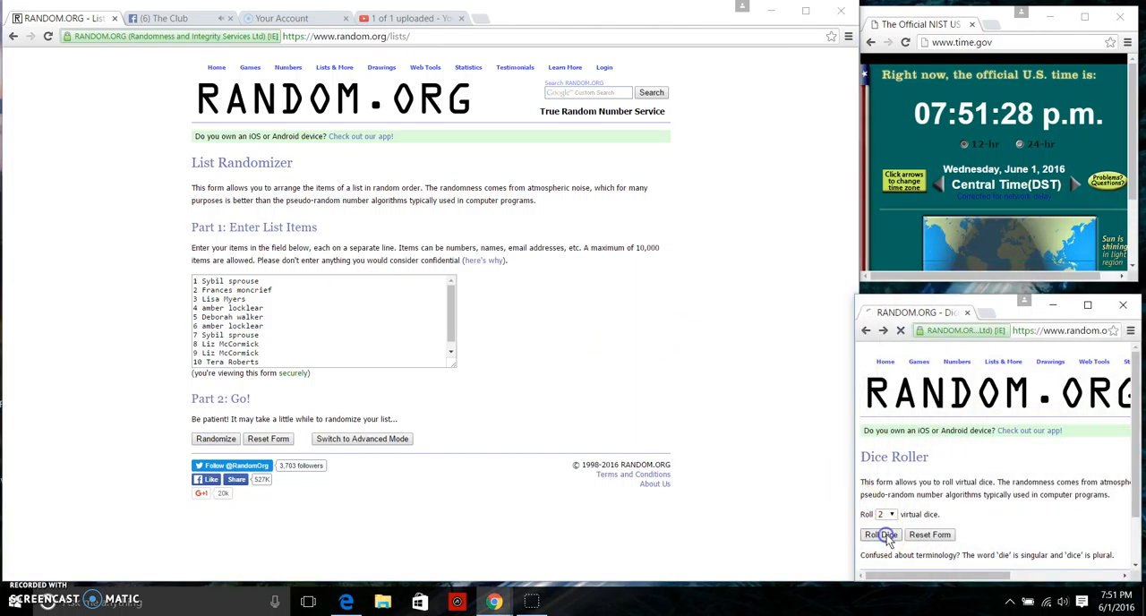
Roll the two virtual dice and verify the timestamp before randomizing the name list
click(878, 534)
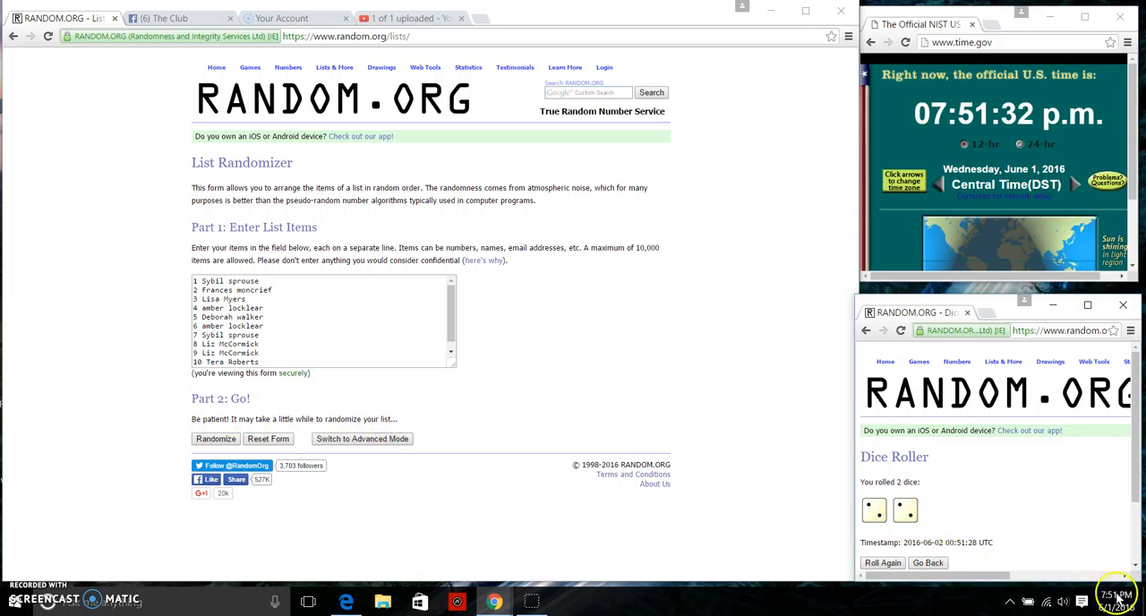
click(1099, 601)
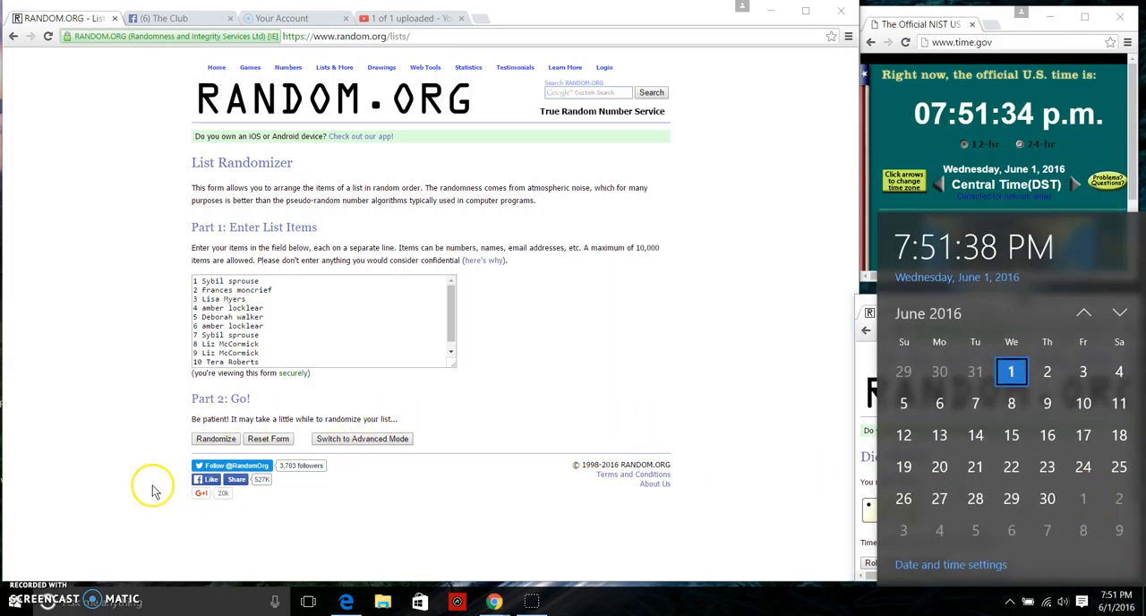
click(215, 438)
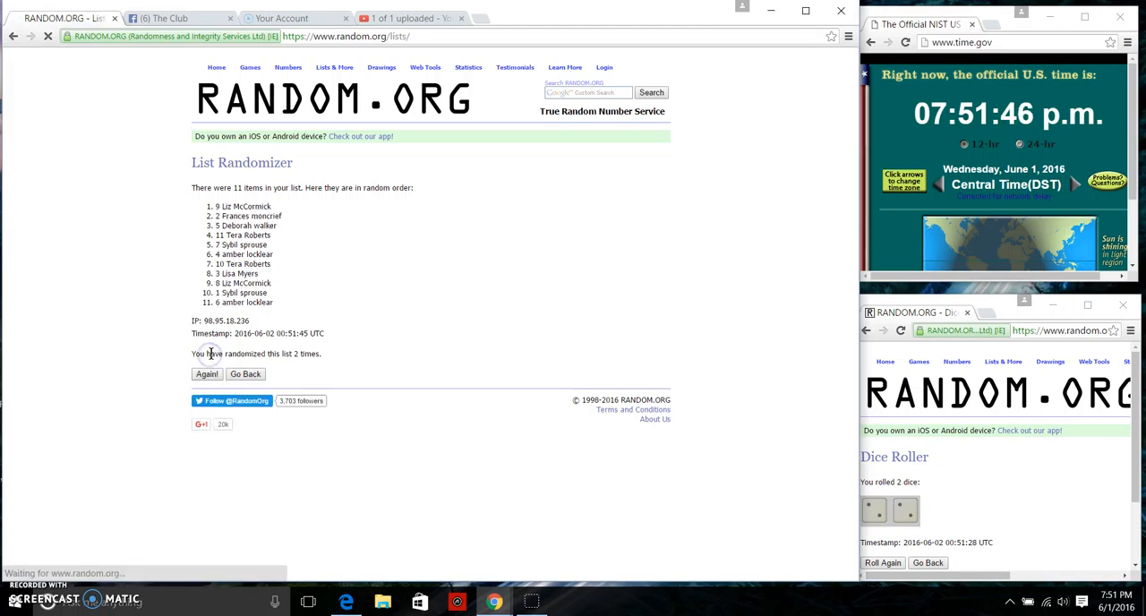
click(207, 373)
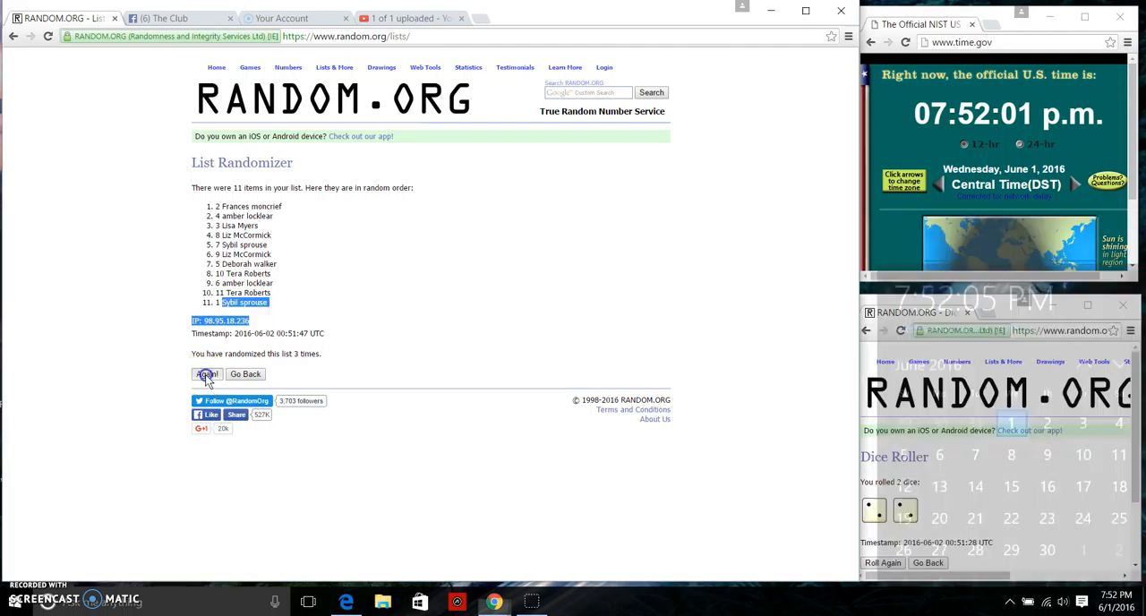
click(207, 372)
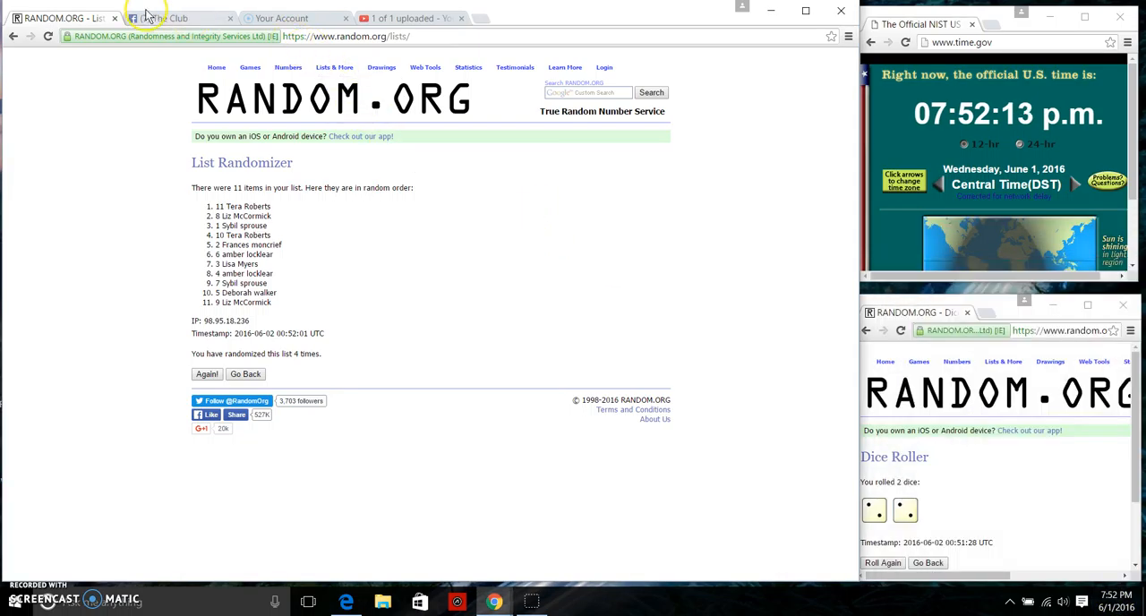
Comment "done" under the chocolate post and display the current date and time as proof
click(179, 18)
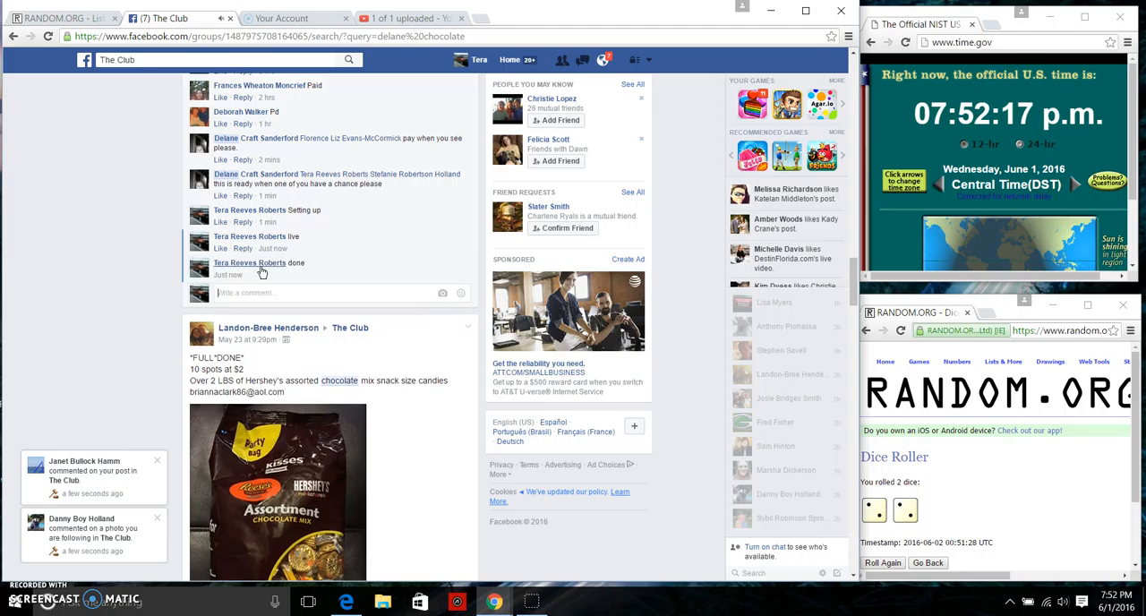
mouse_move(272, 274)
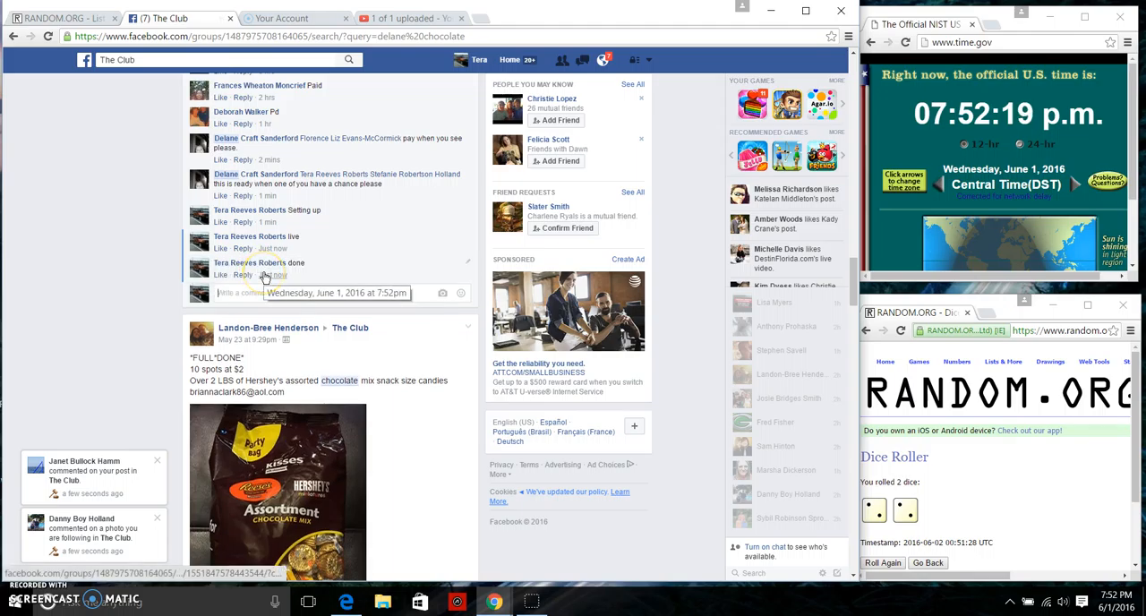
click(1113, 600)
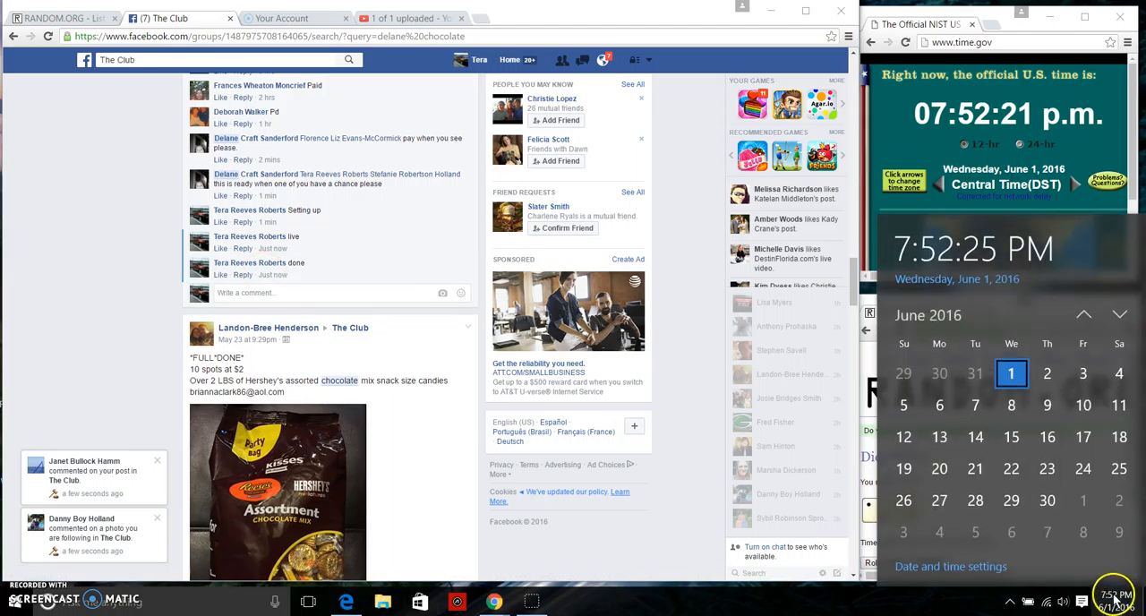